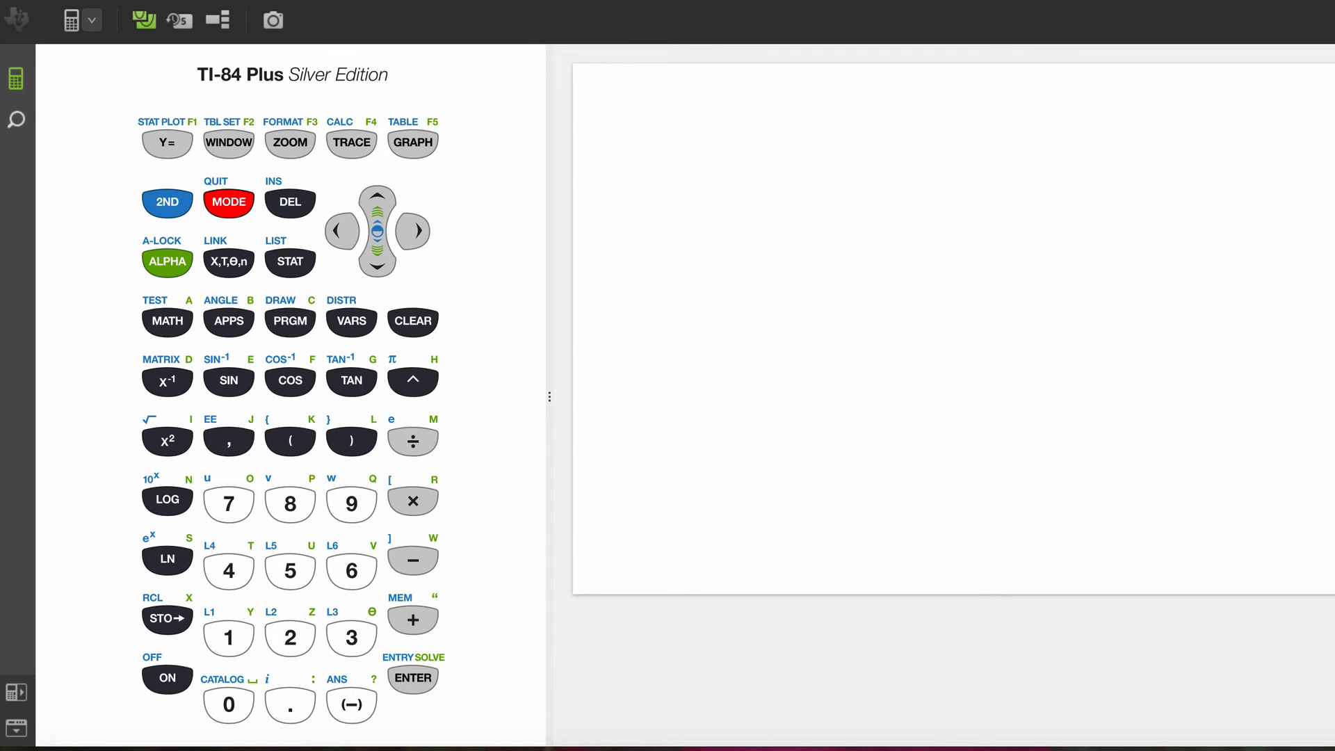
{"action": "mouse_move", "coordinate": [292, 272]}
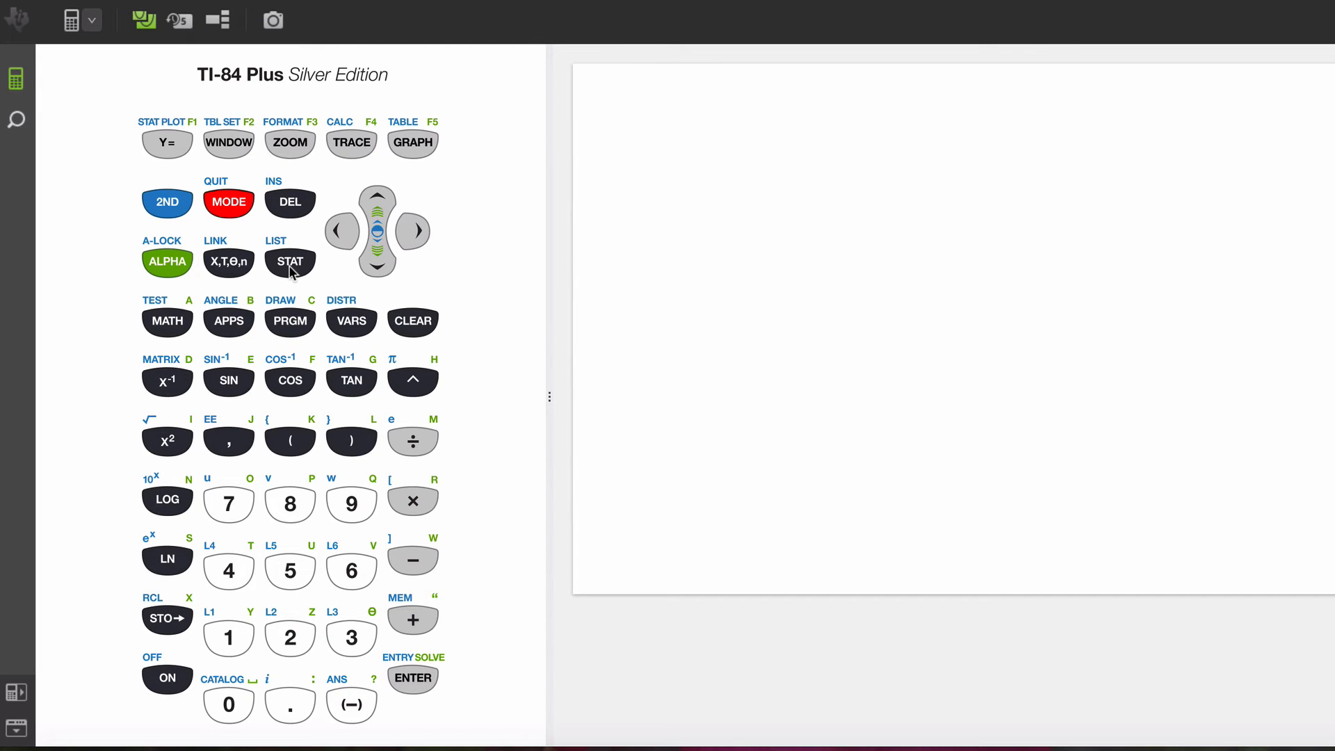
Open the STAT list editor to view L1's values (57, 35, 60, 70, 82, 68, 83)
{"action": "left_click", "coordinate": [289, 262]}
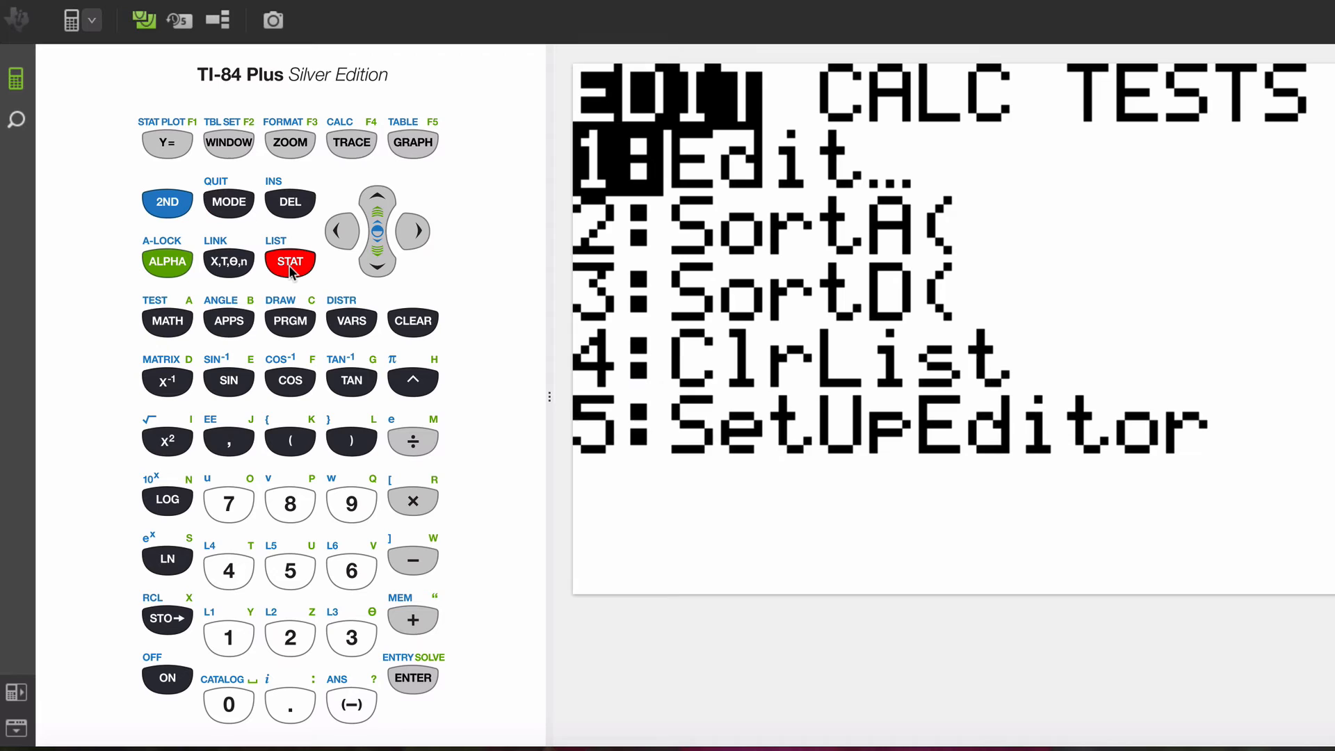
{"action": "mouse_move", "coordinate": [403, 691]}
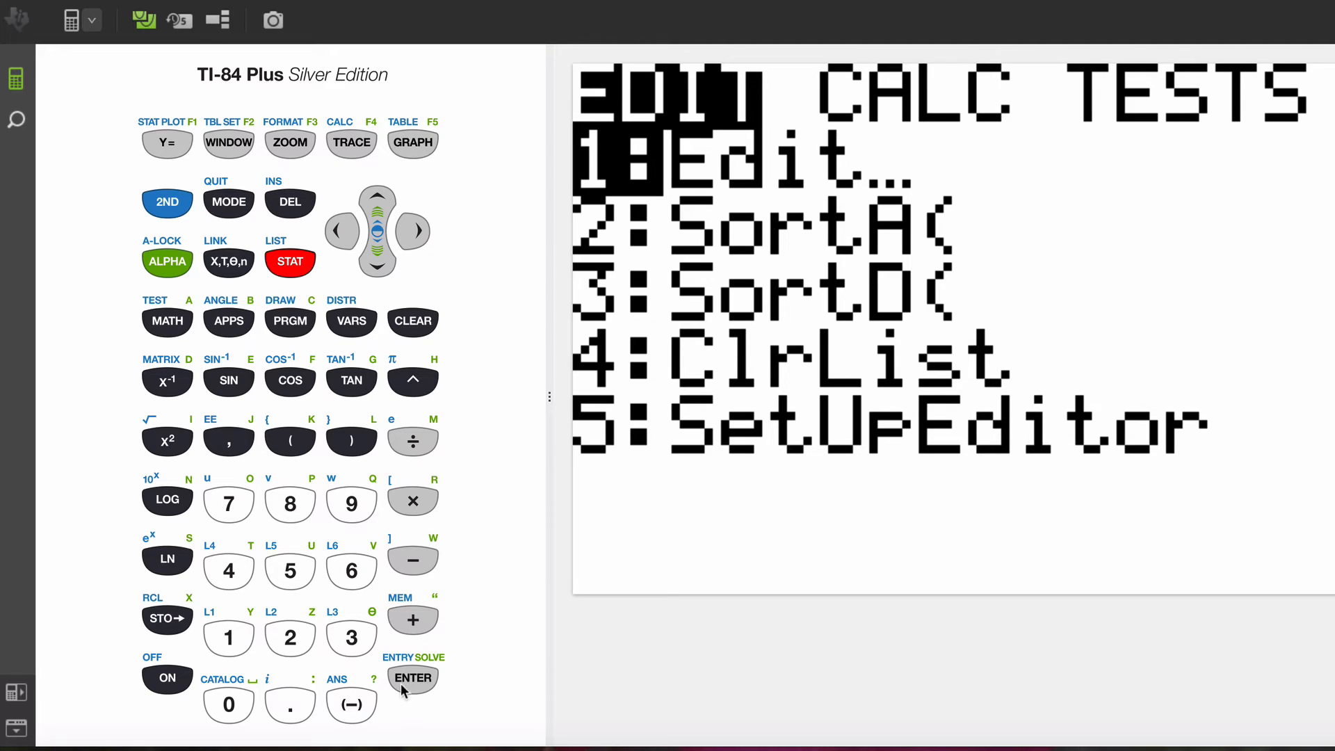
{"action": "left_click", "coordinate": [413, 678]}
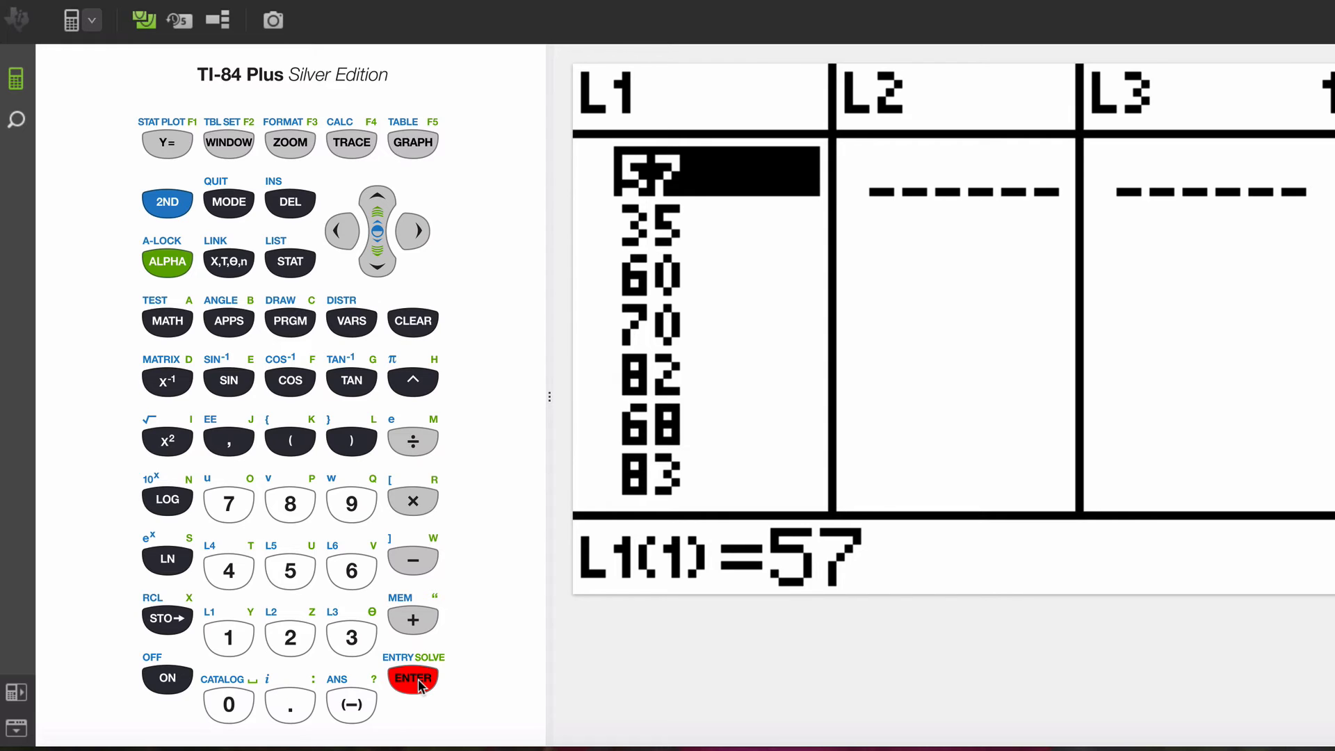
{"action": "mouse_move", "coordinate": [303, 266]}
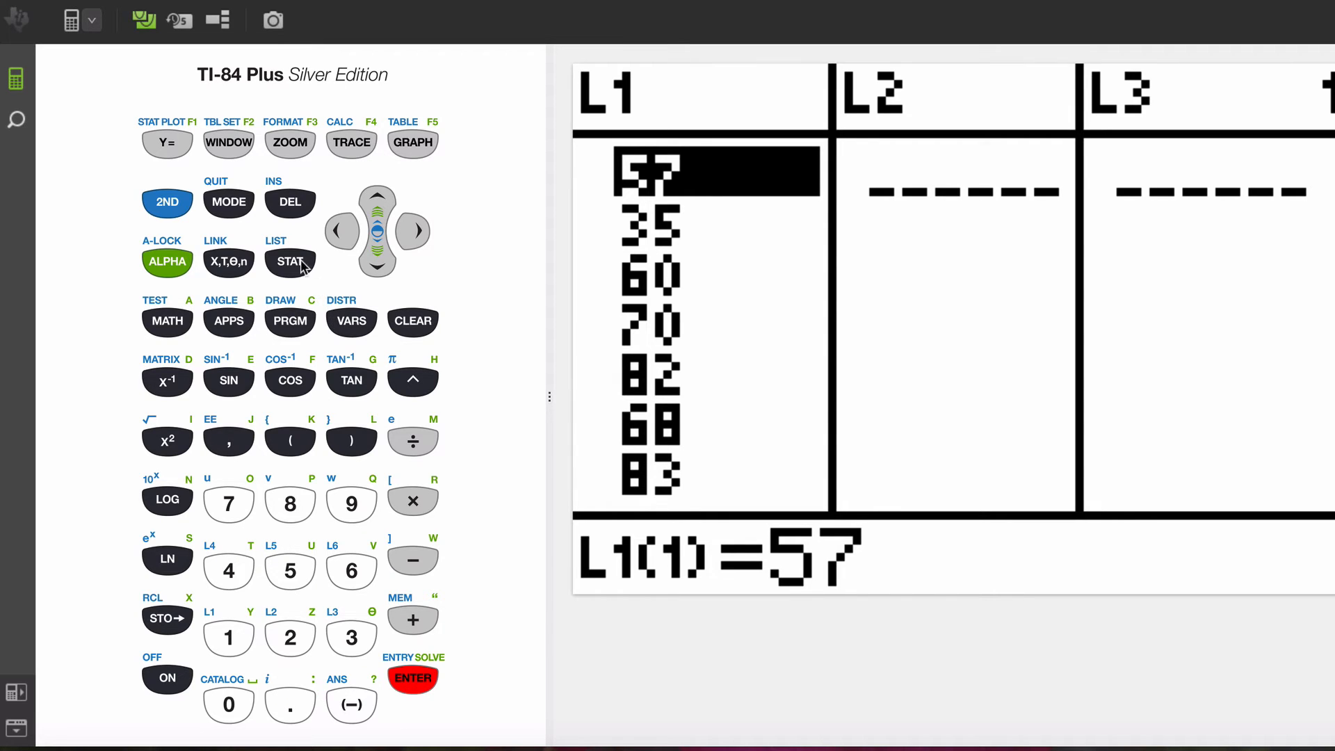
Choose 1-Var Stats from the STAT CALC menu, with List L1 and FreqList blank
{"action": "left_click", "coordinate": [290, 261]}
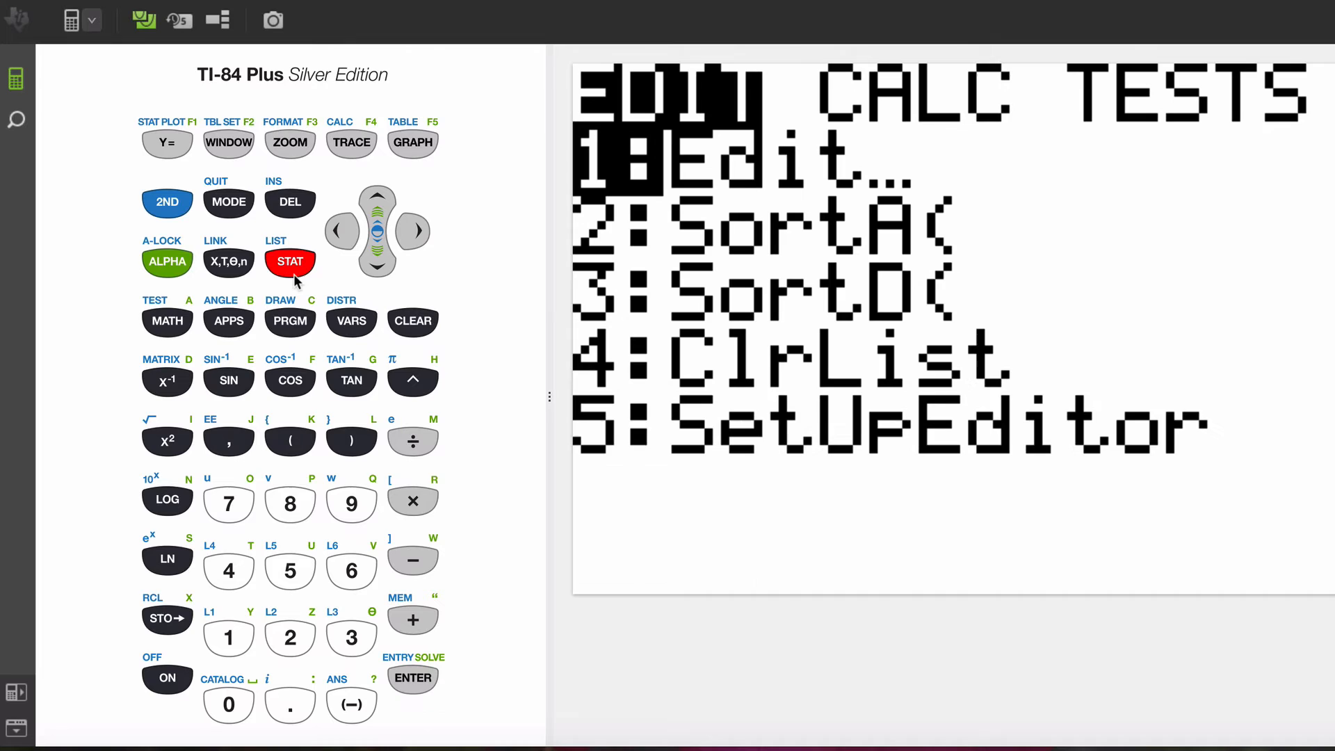
{"action": "mouse_move", "coordinate": [417, 242]}
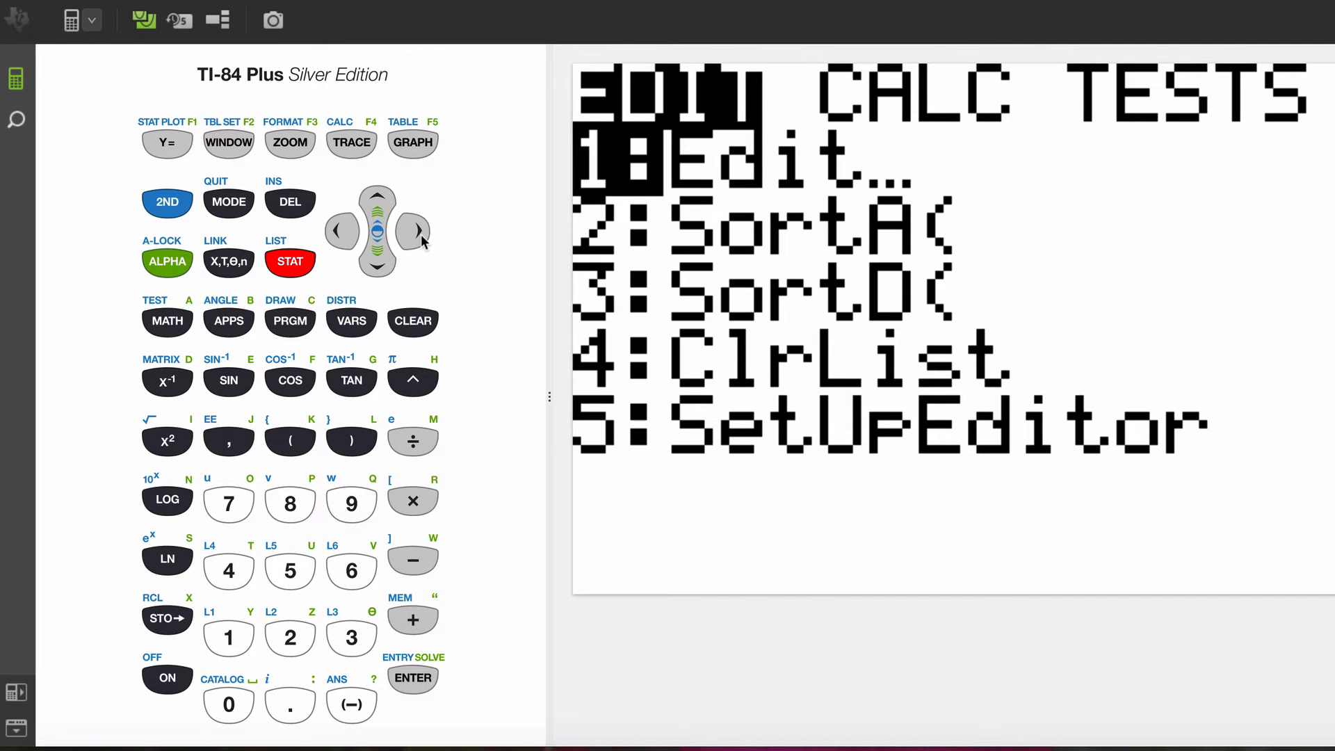
{"action": "left_click", "coordinate": [416, 230]}
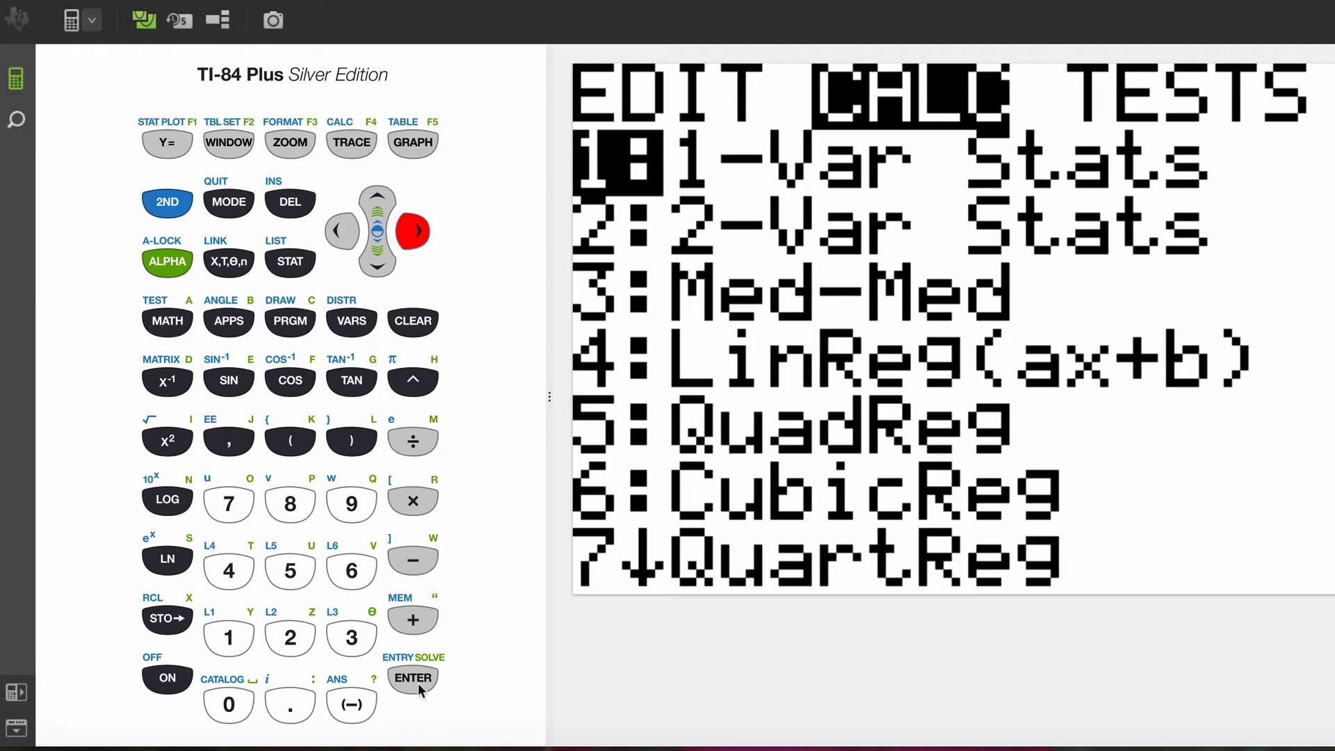
{"action": "left_click", "coordinate": [413, 678]}
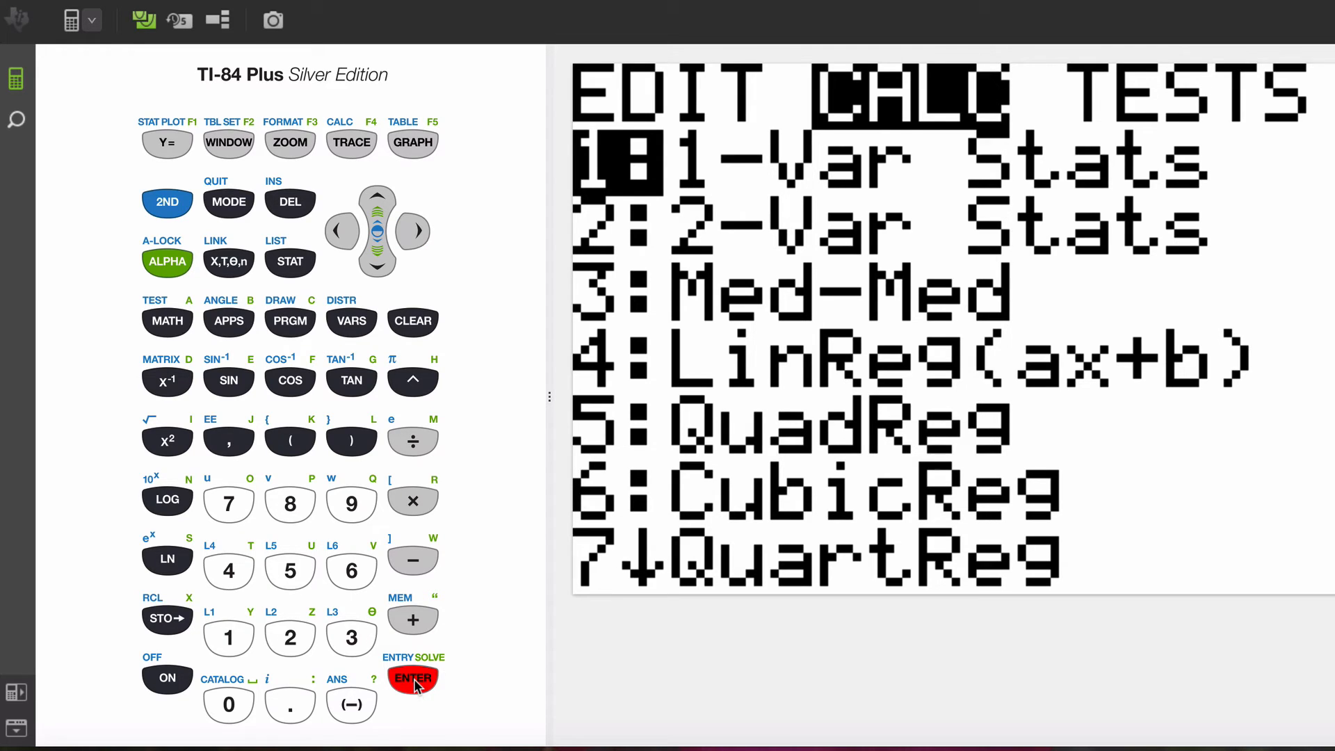
{"action": "left_click", "coordinate": [413, 679]}
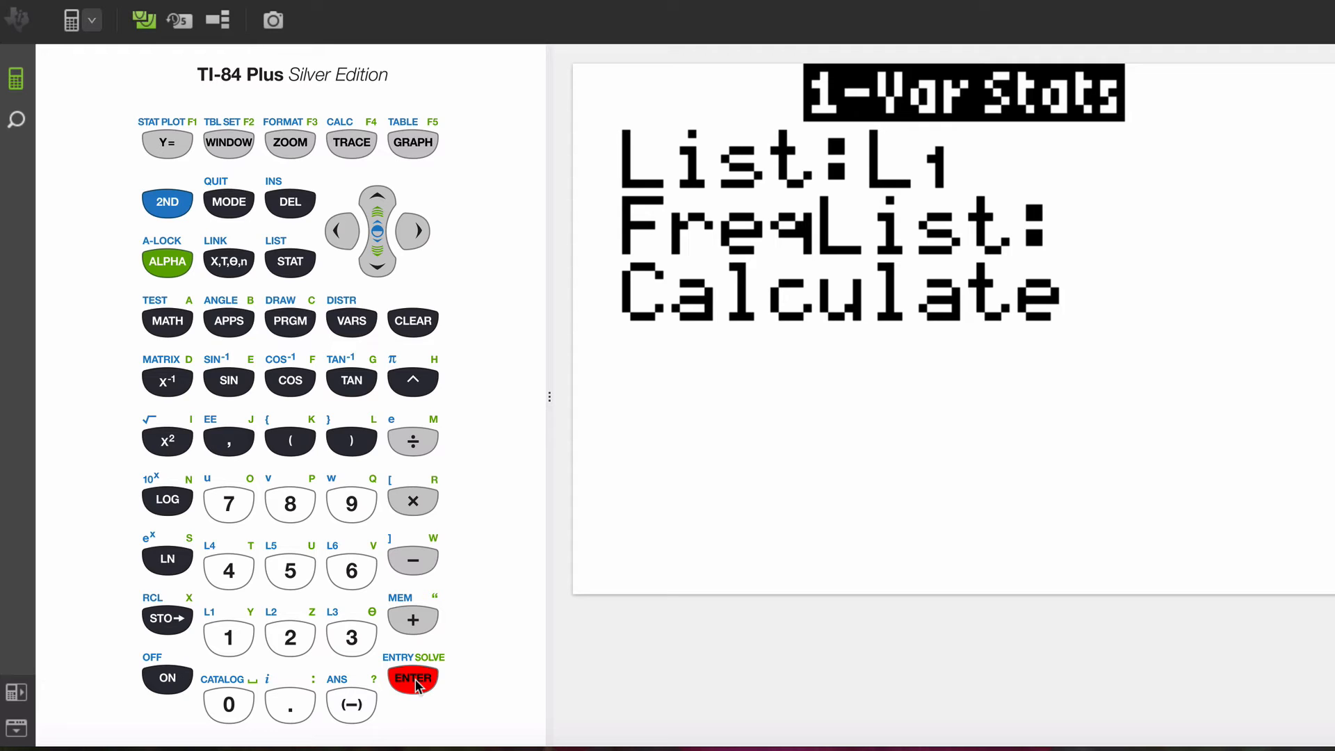
{"action": "left_click", "coordinate": [412, 679]}
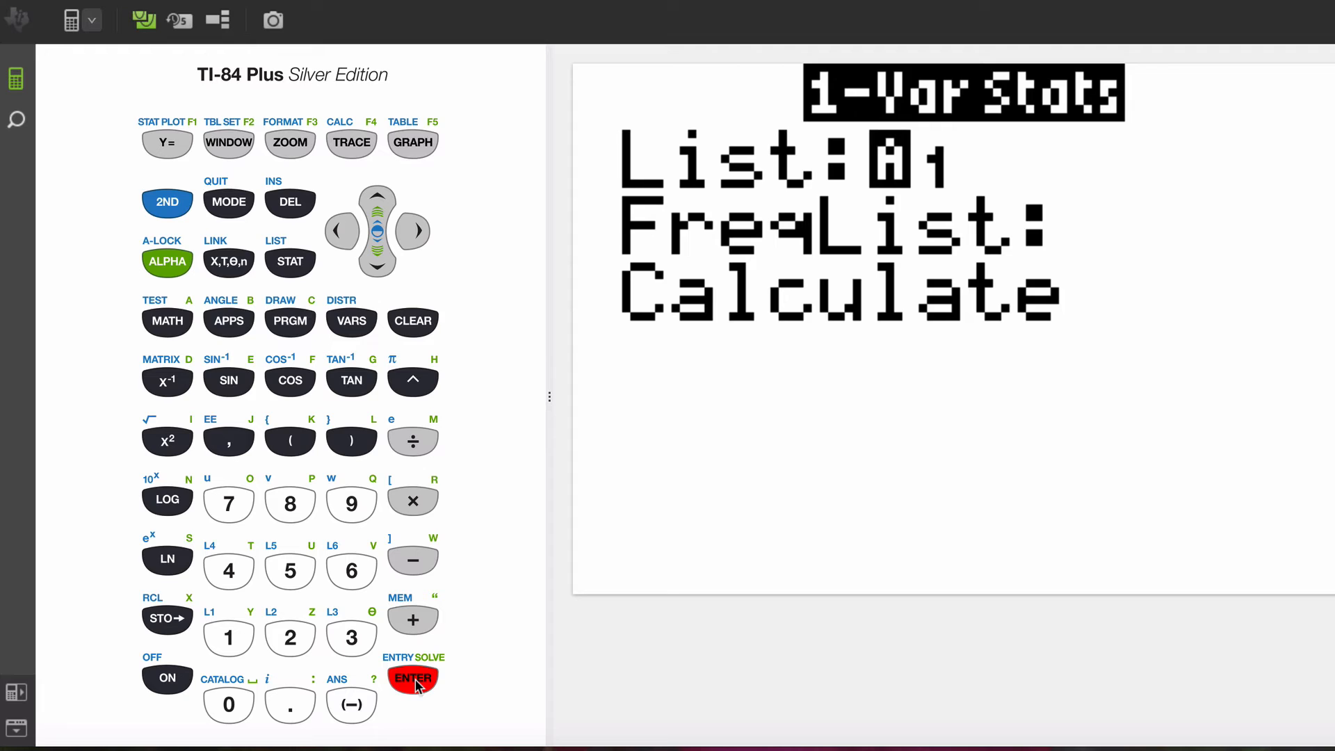
Select Calculate to paste '1-Var Stats L1' onto the home screen
{"action": "left_click", "coordinate": [377, 266]}
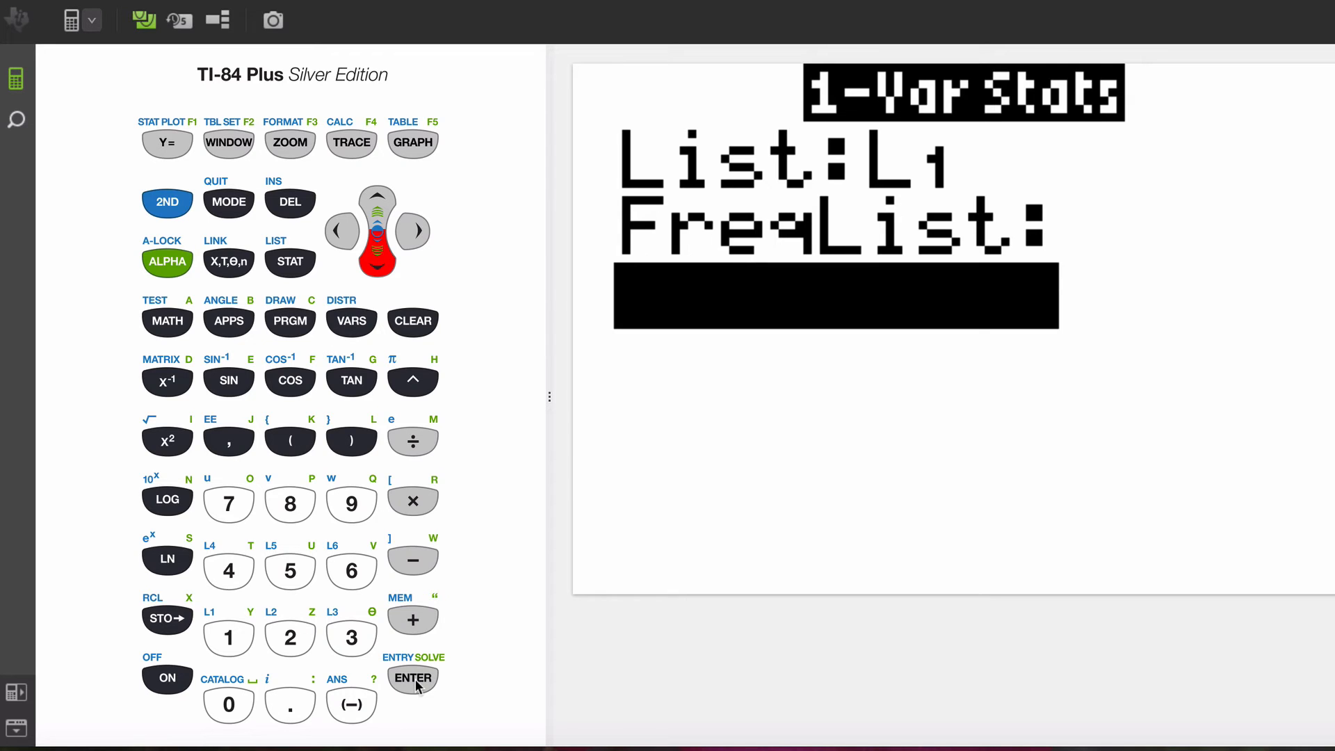
{"action": "left_click", "coordinate": [412, 679]}
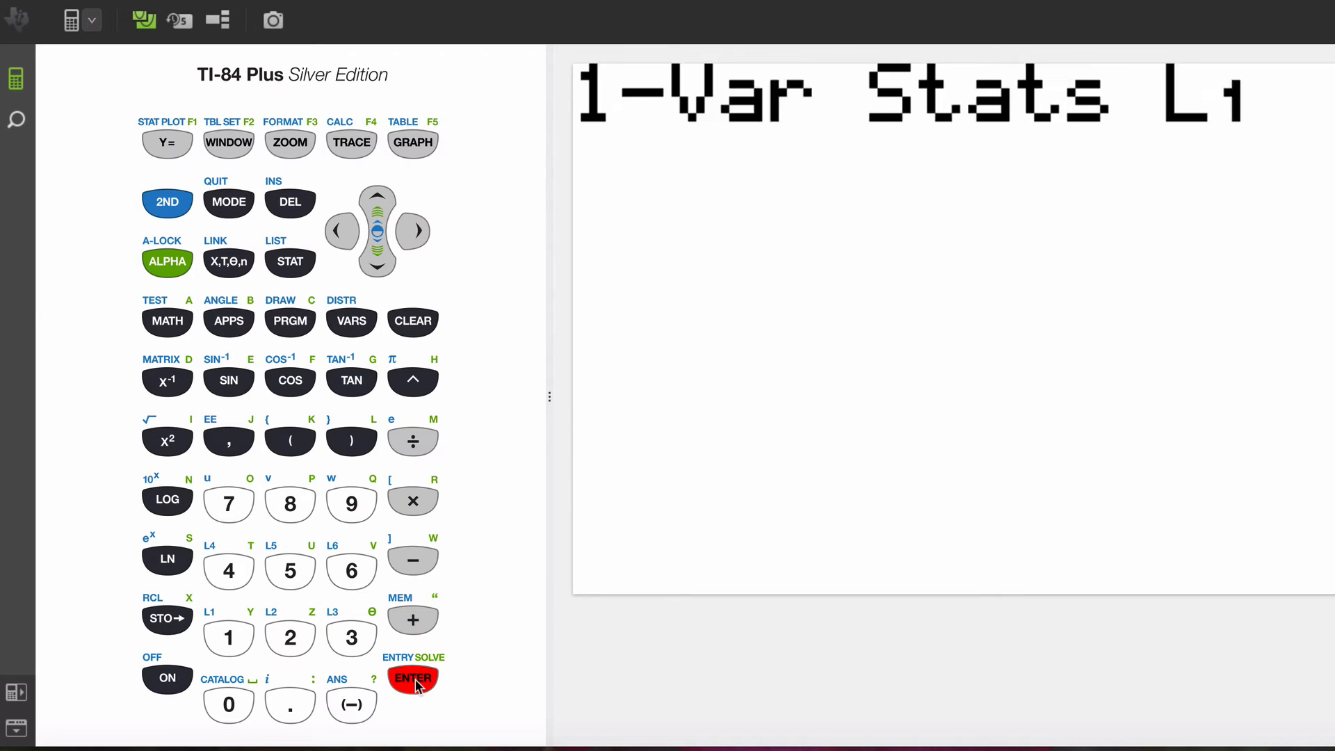
Run 1-Var Stats L1 and scroll through the mean 75.64, n=25, and min/Q1/median/Q3/max 35/68/80/88/100
{"action": "left_click", "coordinate": [413, 679]}
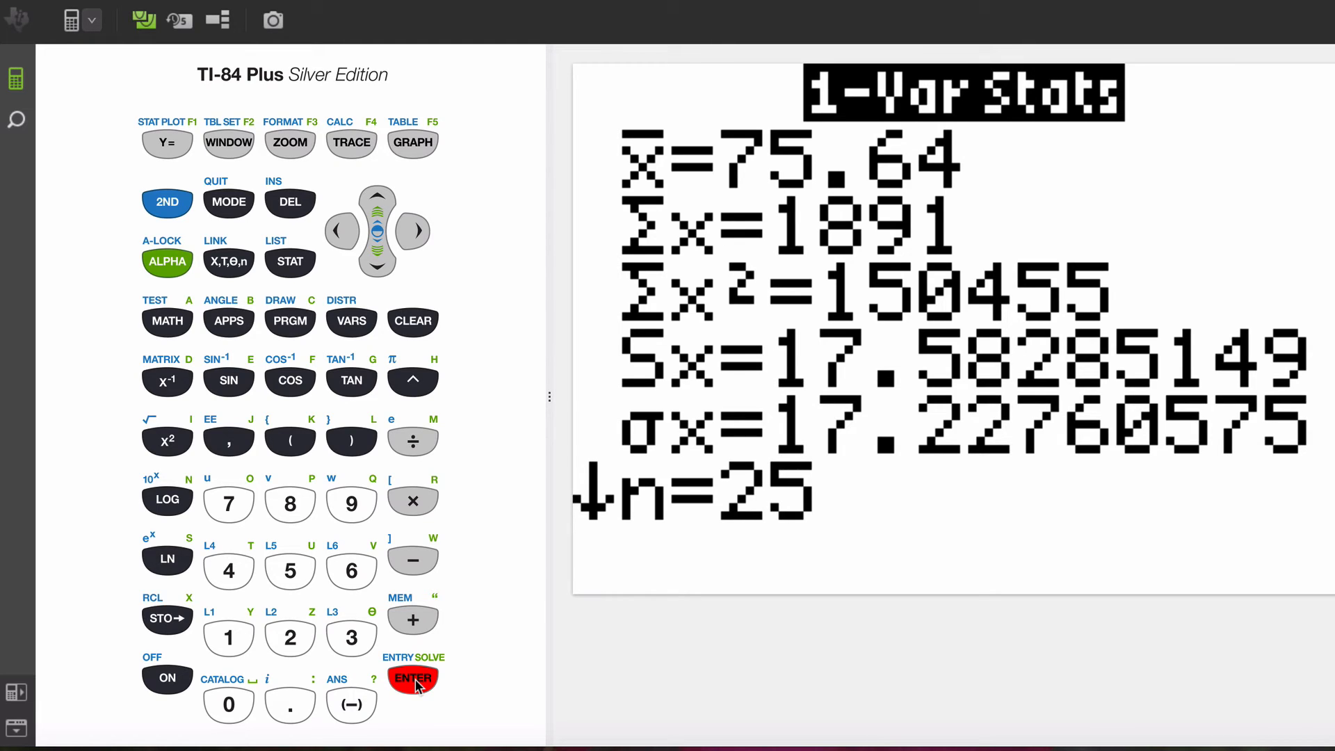
{"action": "left_click", "coordinate": [413, 678]}
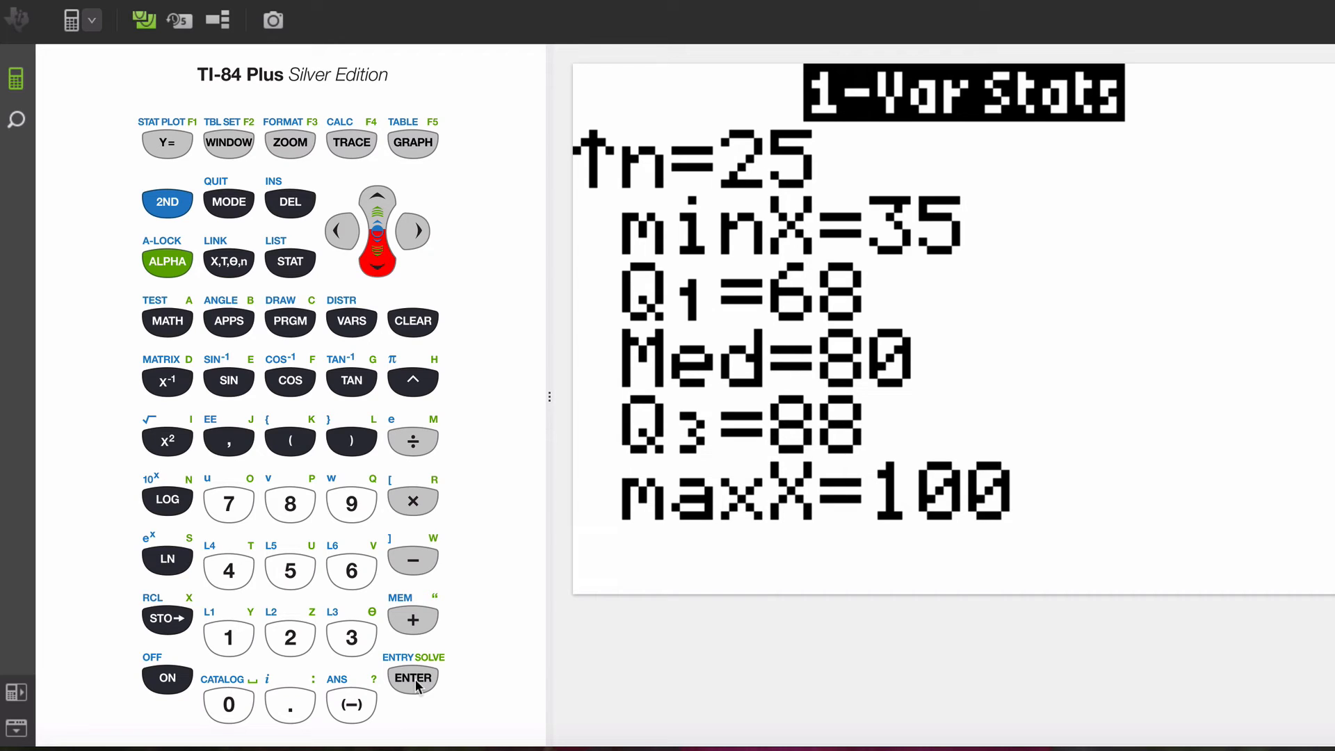
{"action": "left_click", "coordinate": [413, 678]}
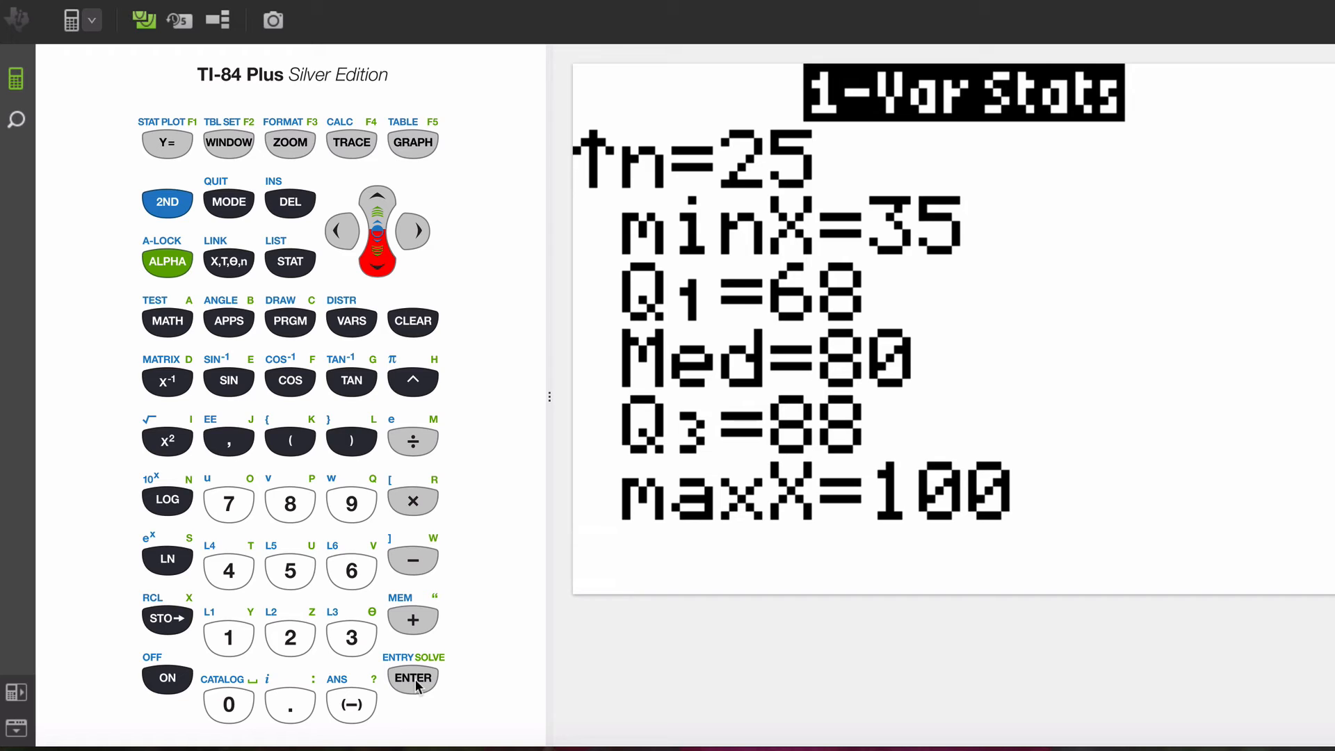
{"action": "left_click", "coordinate": [413, 678]}
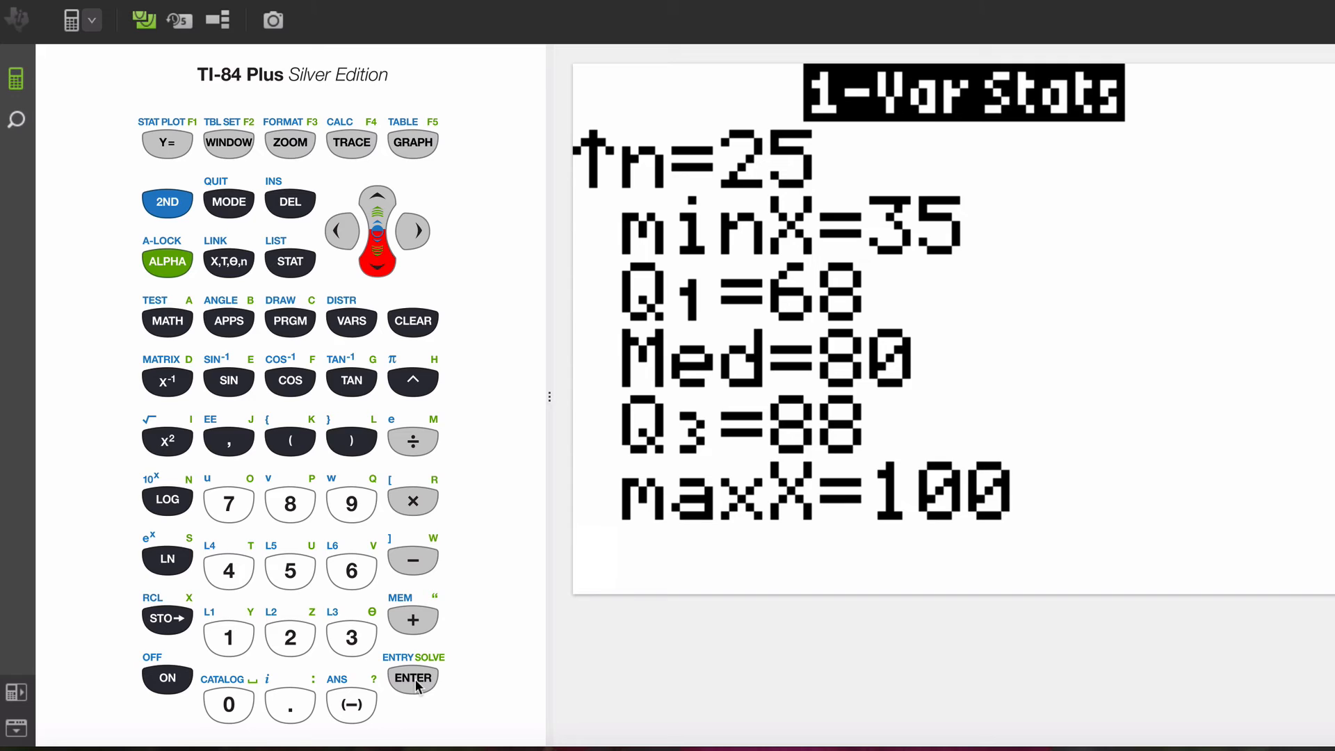
{"action": "left_click", "coordinate": [413, 678]}
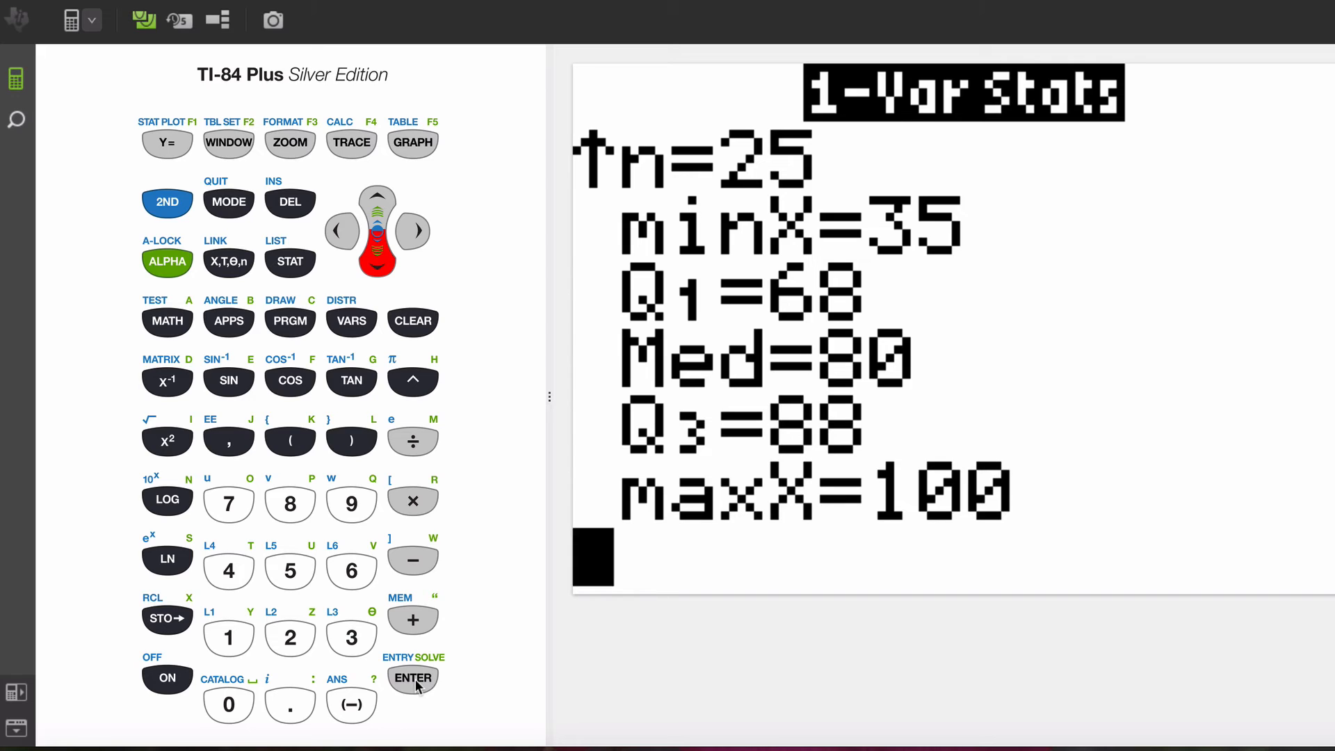